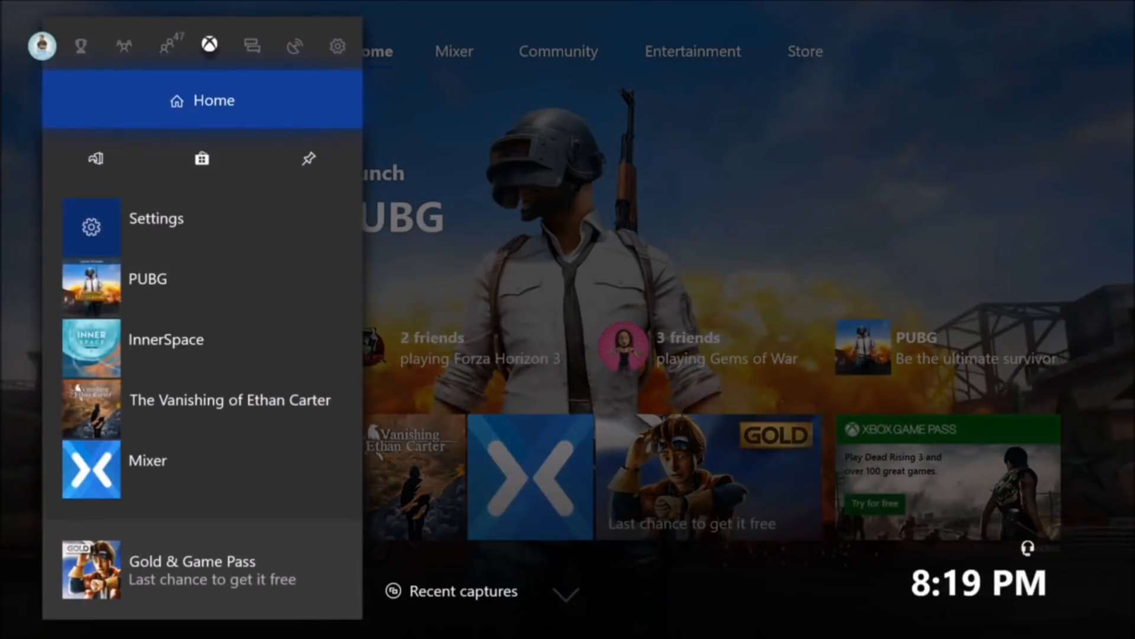
# - Move across the guide to the gear section and enter the console Settings
pyautogui.click(294, 45)
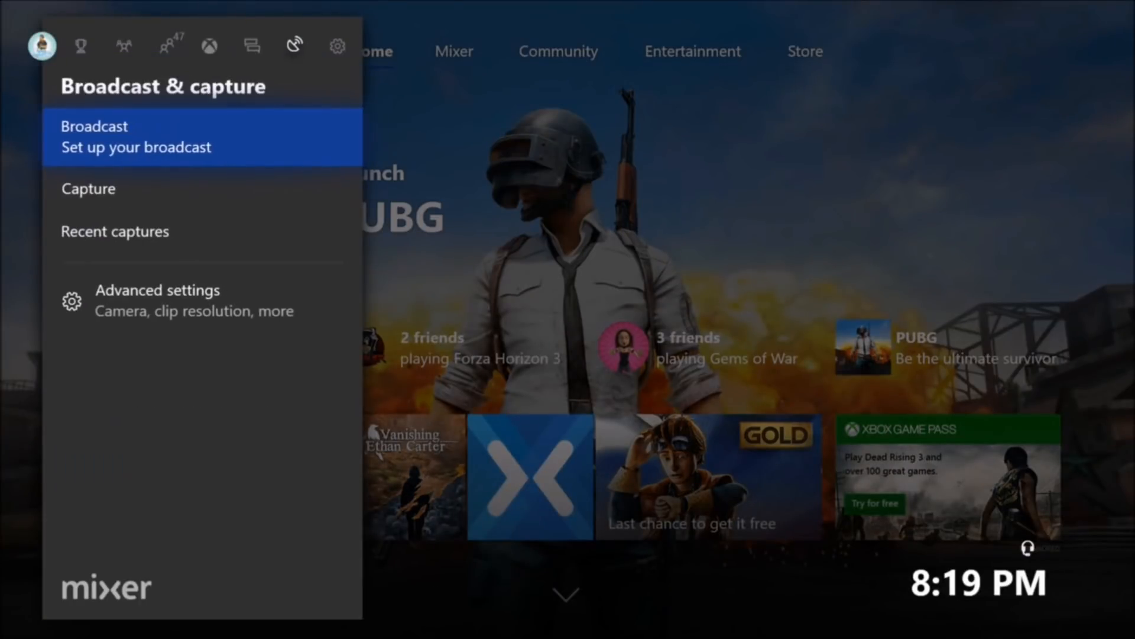
pyautogui.click(336, 45)
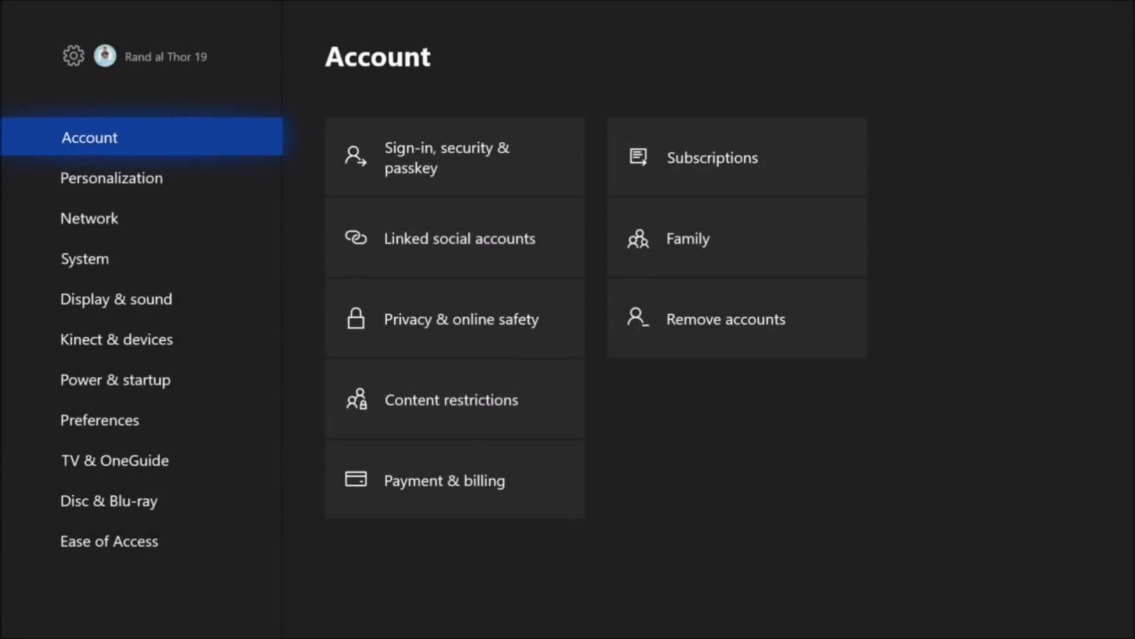
# - Go into Personalization and reach the Theme & motion page showing the Dark system theme
pyautogui.click(112, 177)
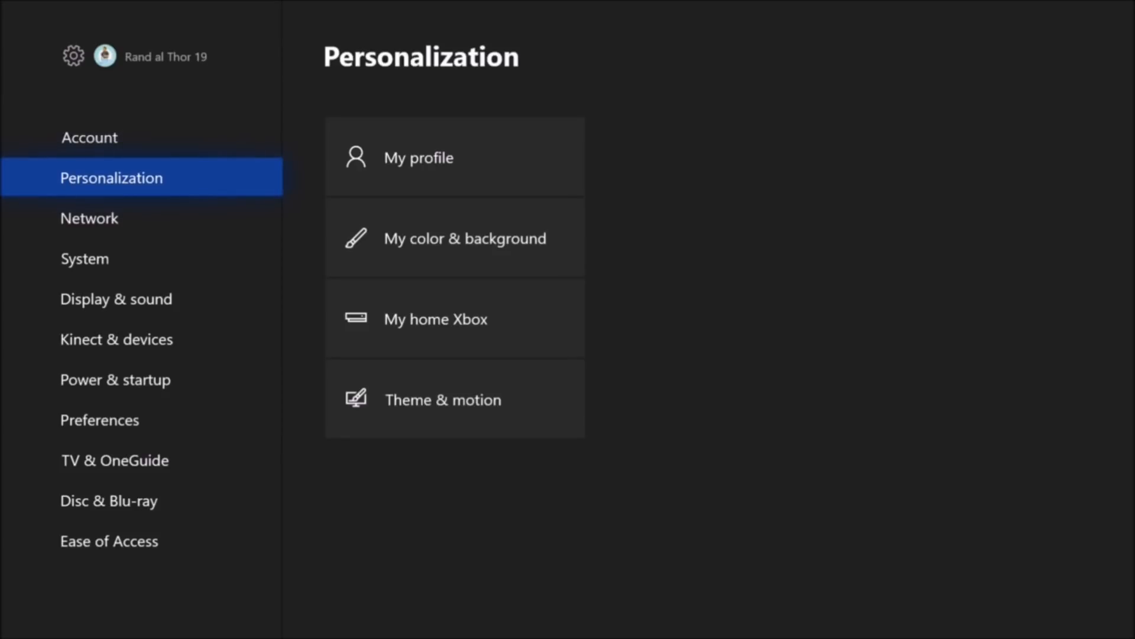
pyautogui.moveTo(454, 158)
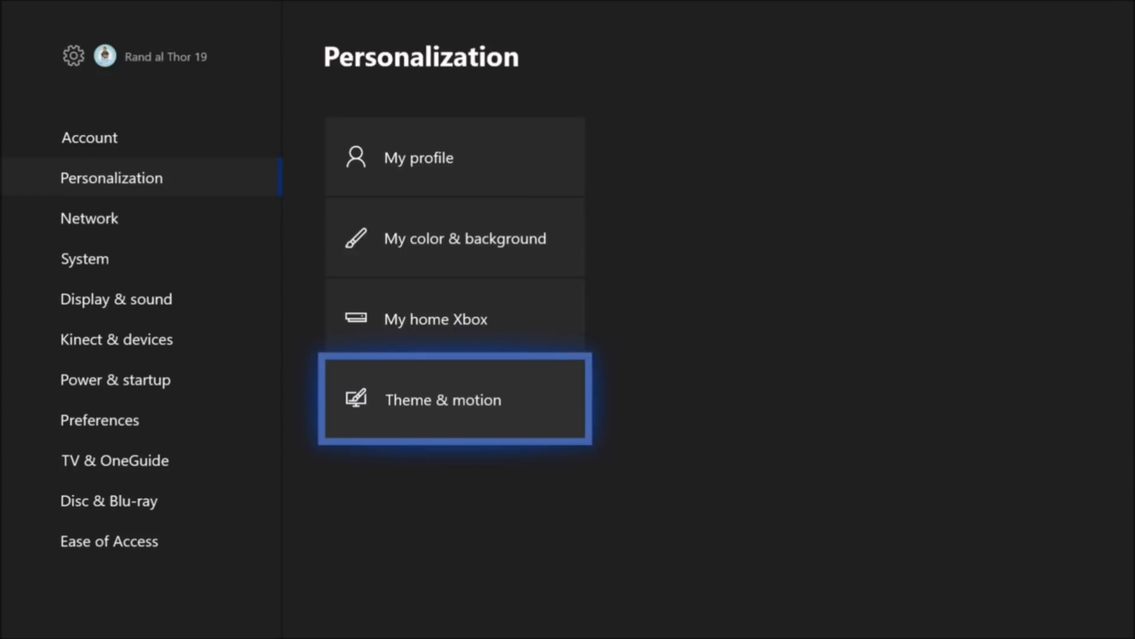
pyautogui.click(454, 398)
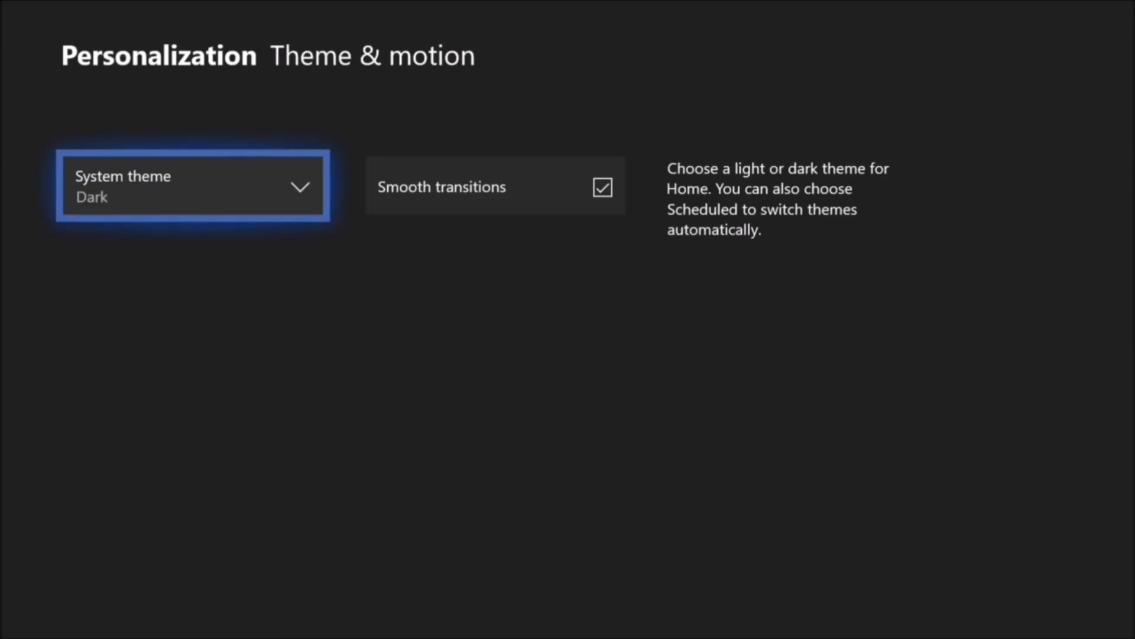
# - Choose Scheduled as the system theme, defaulting to light on at 8:00 AM and off at 8:00 PM
pyautogui.click(191, 185)
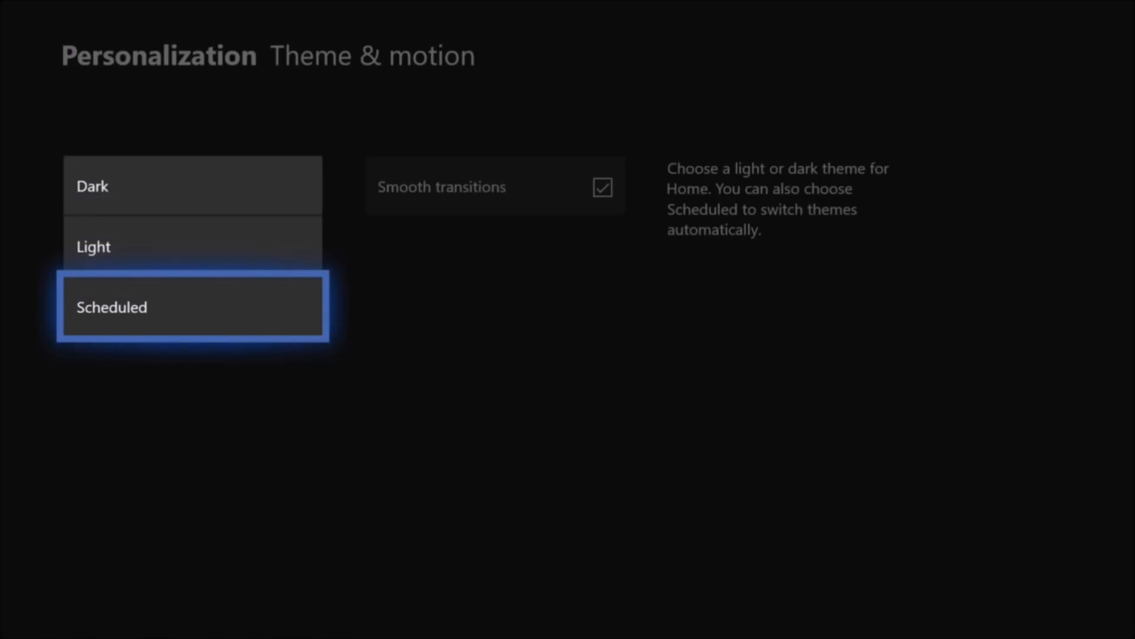
pyautogui.click(193, 305)
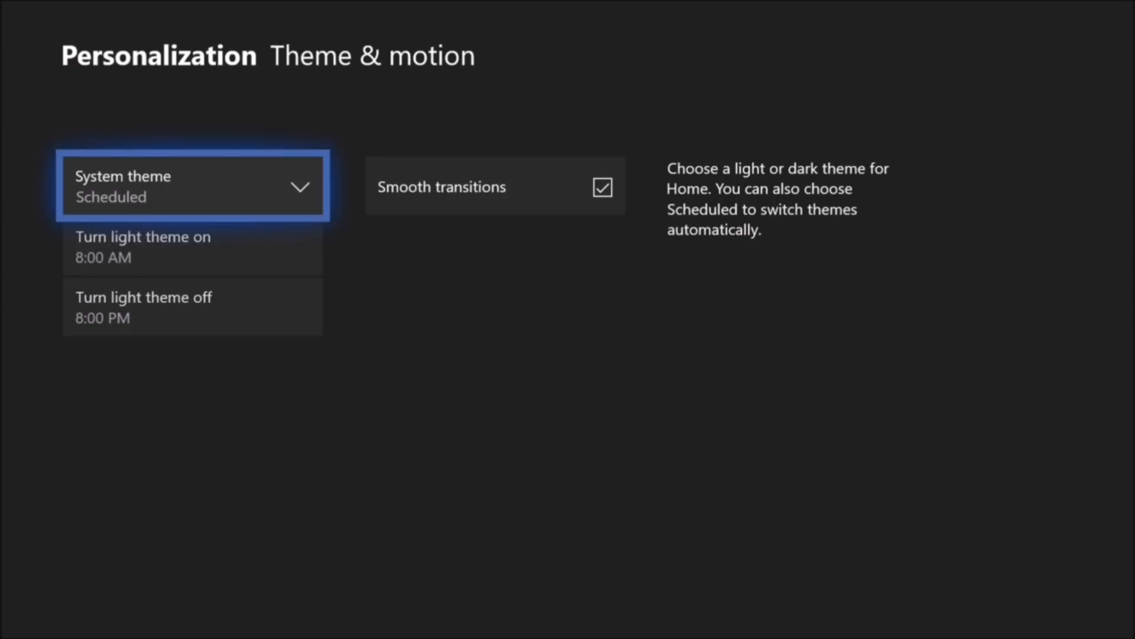
pyautogui.press('Down')
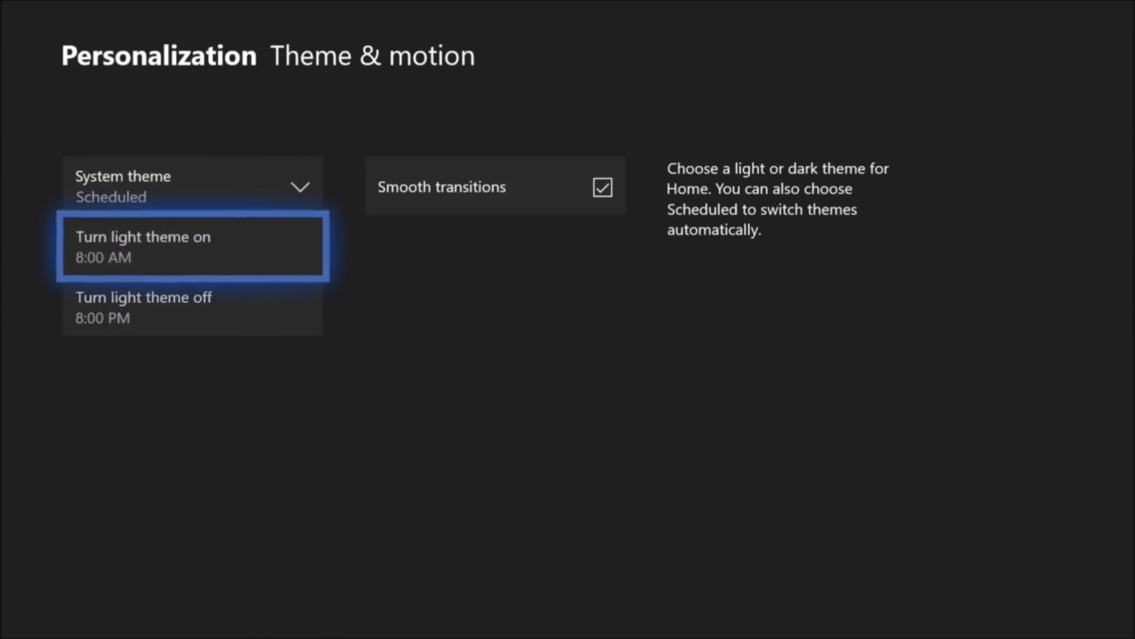
# - Set the light theme to turn on at 8:16 PM and off at 8:17 PM
pyautogui.click(191, 246)
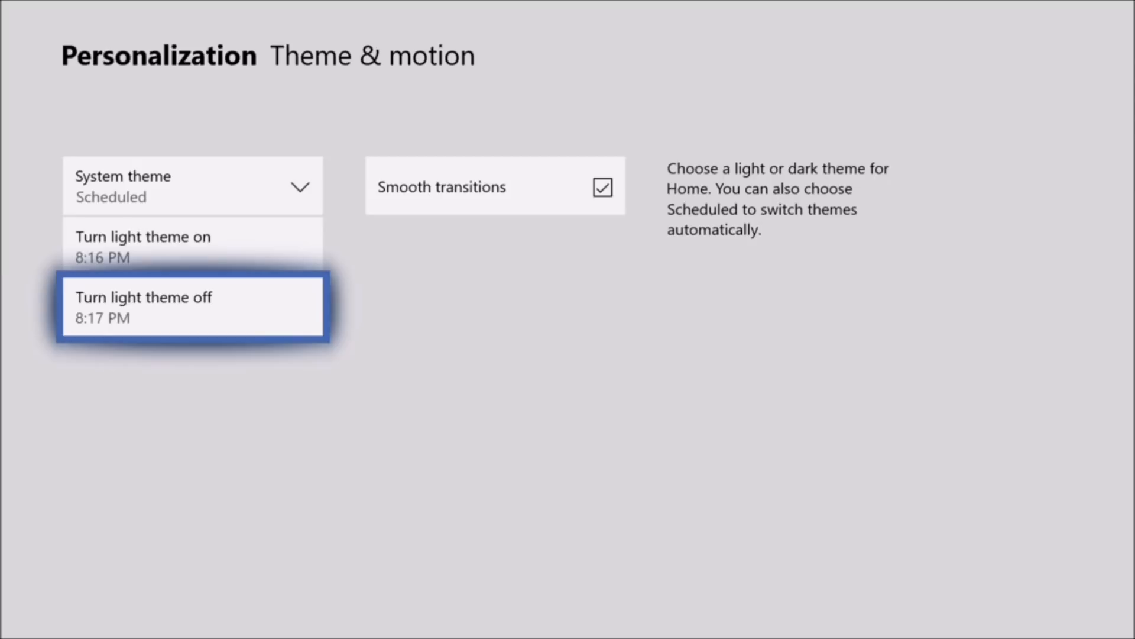
# - Back out of Settings to the Home screen, where the dark theme returns after 8:17 PM
pyautogui.click(191, 306)
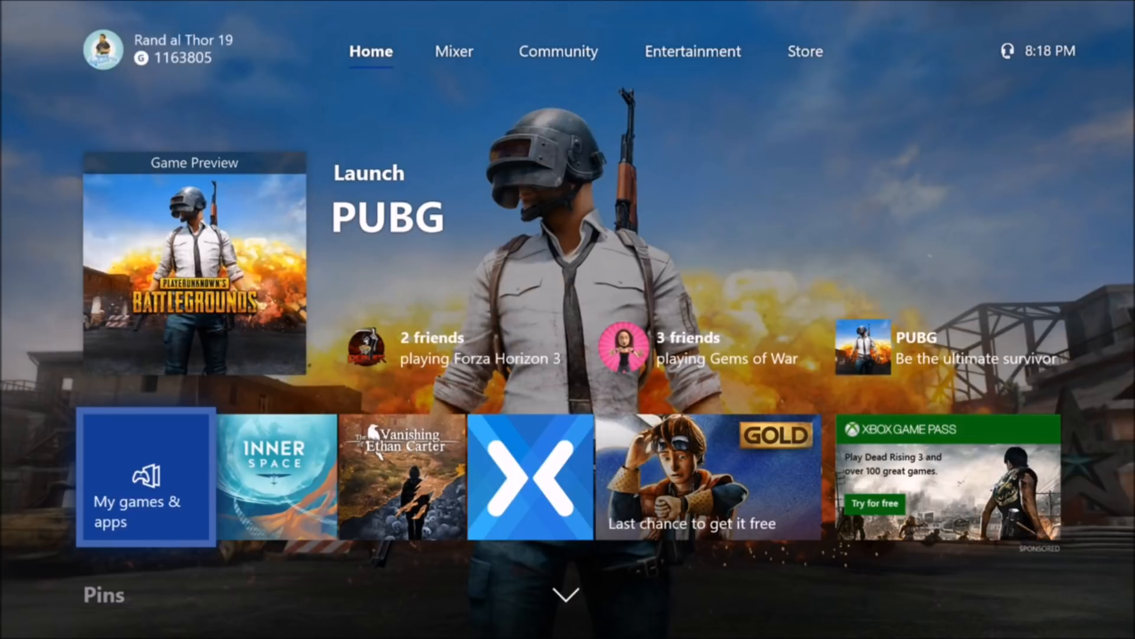
pyautogui.click(102, 50)
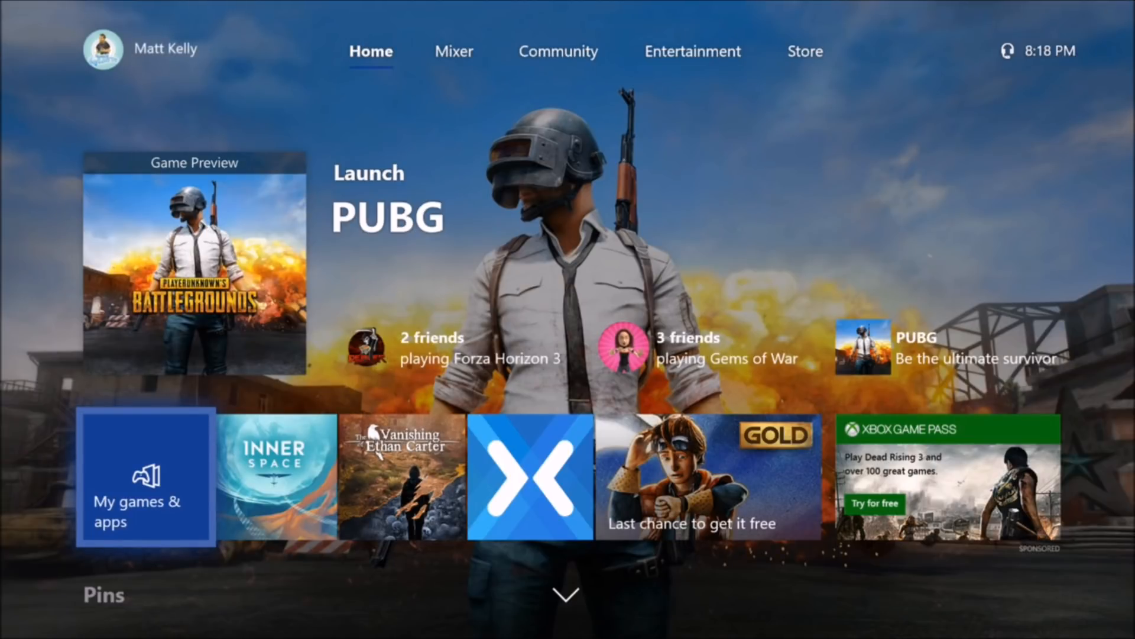